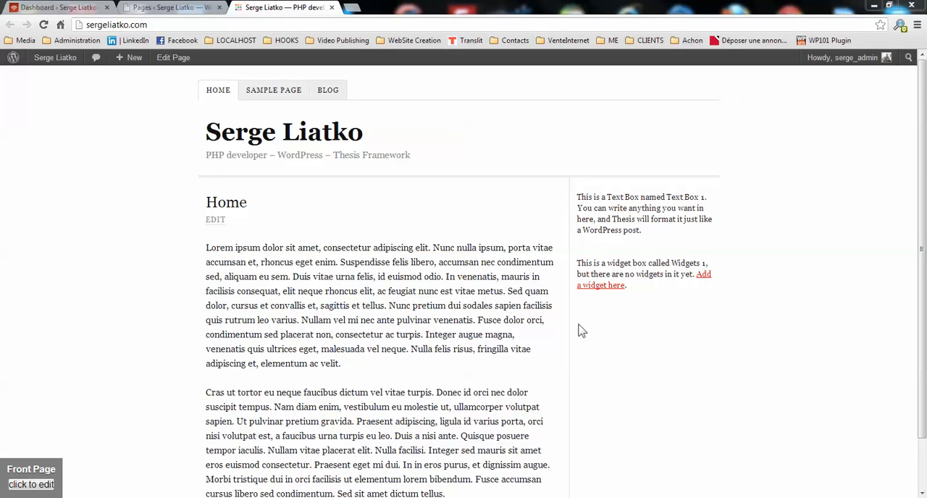
{"action": "mouse_move", "coordinate": [356, 214]}
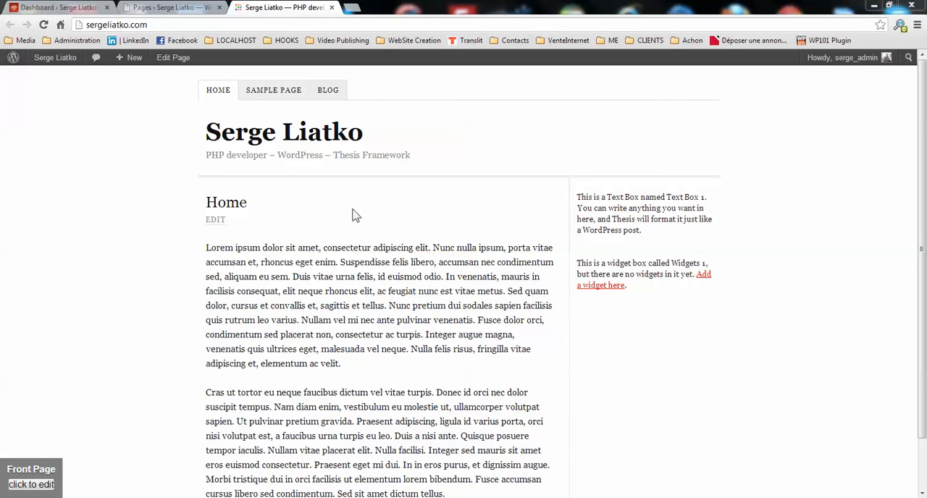
{"action": "mouse_move", "coordinate": [361, 217]}
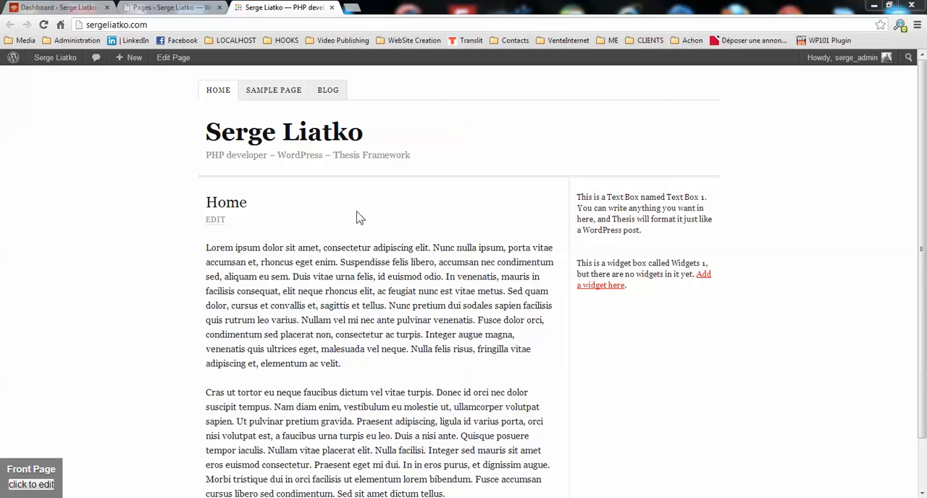
{"action": "mouse_move", "coordinate": [379, 215]}
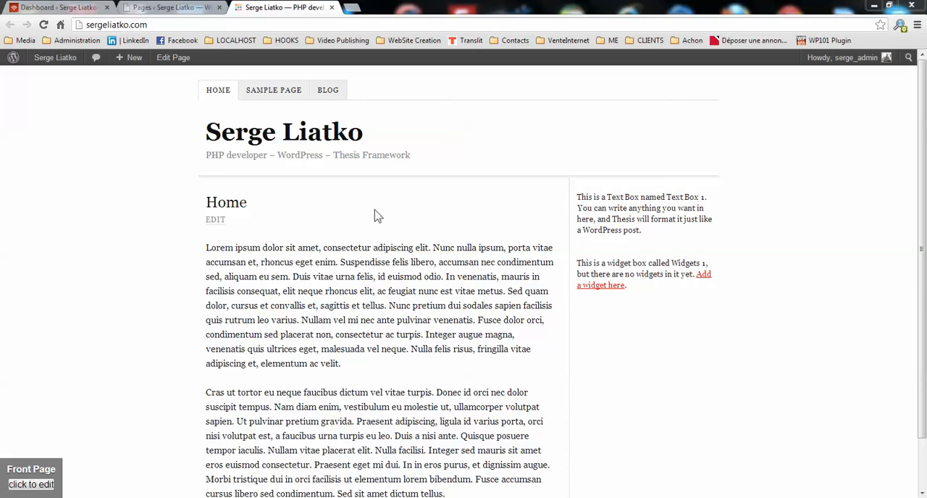
{"action": "mouse_move", "coordinate": [333, 154]}
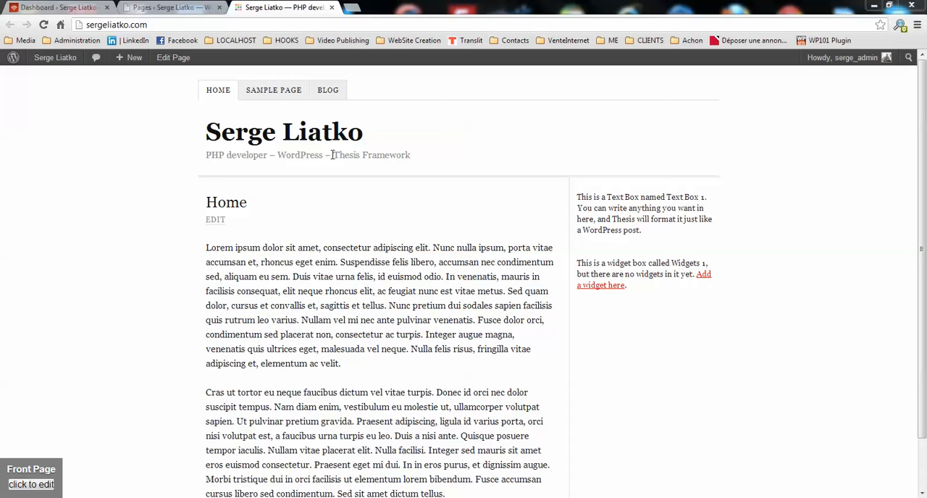
{"action": "mouse_move", "coordinate": [345, 139]}
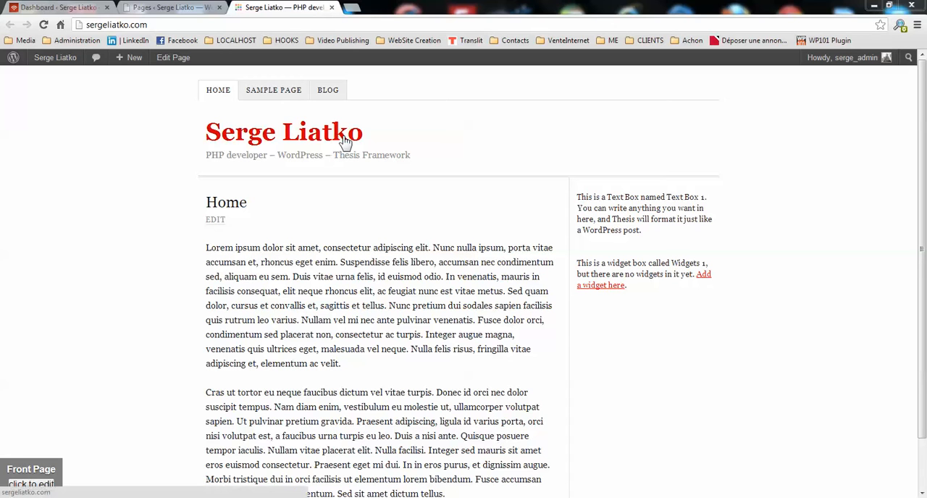
{"action": "mouse_move", "coordinate": [324, 138]}
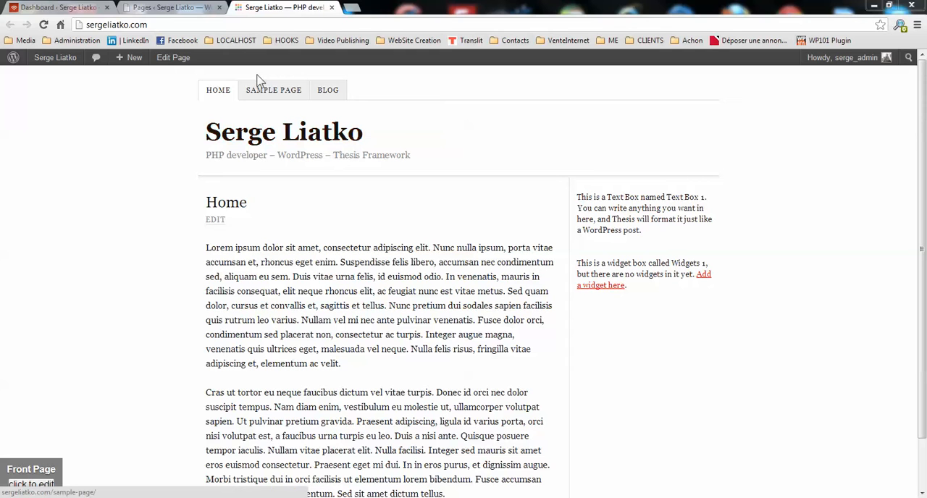
{"action": "mouse_move", "coordinate": [55, 8]}
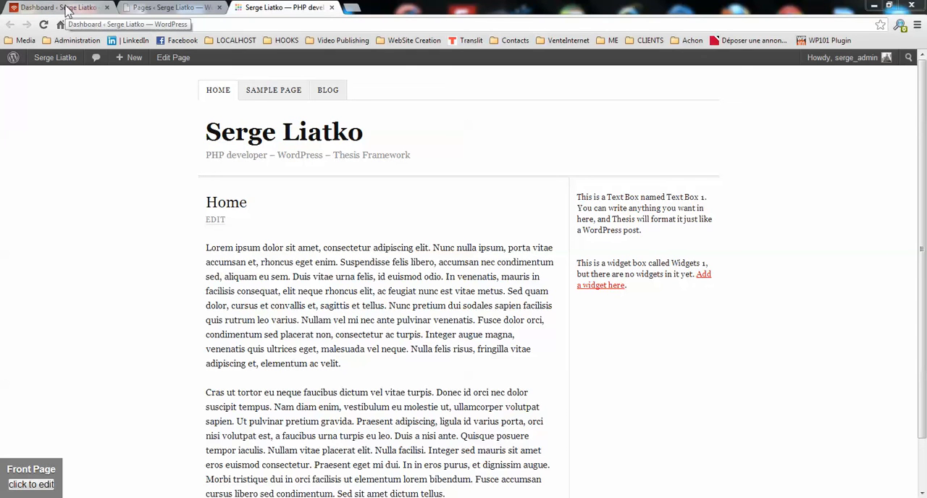
- From the Dashboard, search Plugins > Add New for 'woocommerce' to list WooCommerce - excelling eCommerce
{"action": "left_click", "coordinate": [58, 6]}
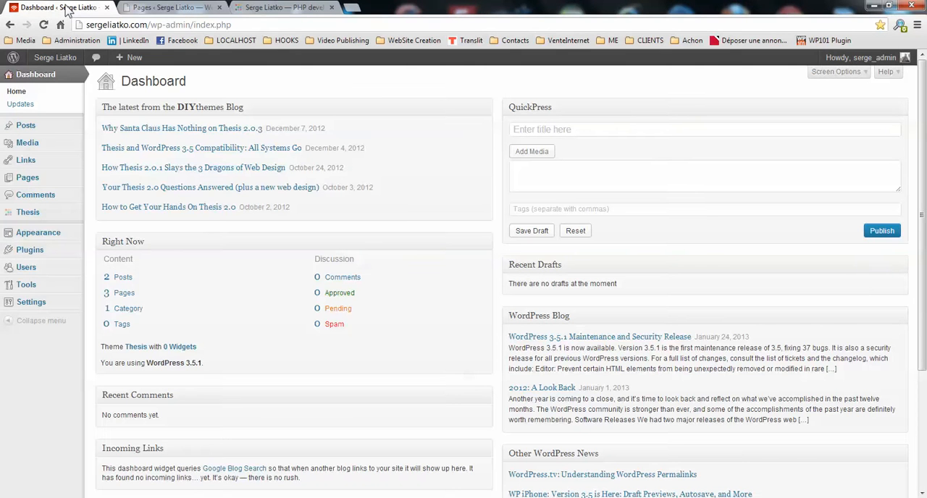
{"action": "mouse_move", "coordinate": [46, 252]}
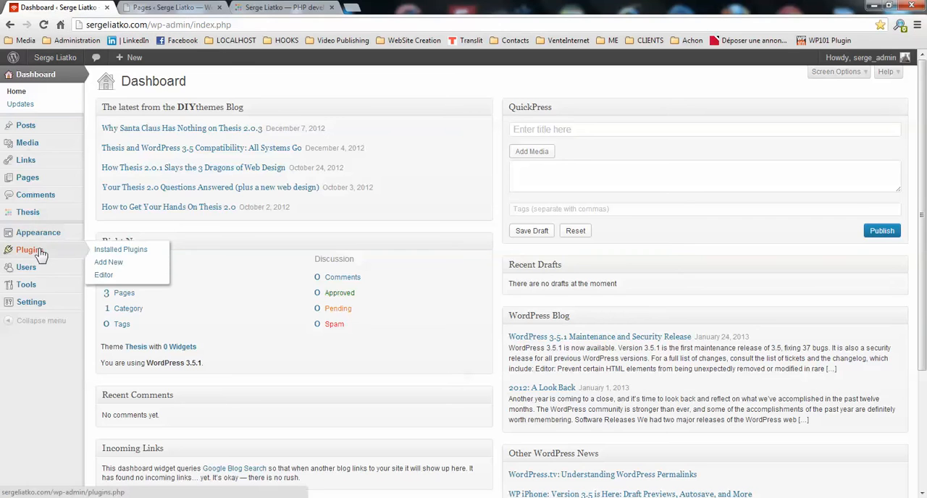
{"action": "left_click", "coordinate": [108, 262]}
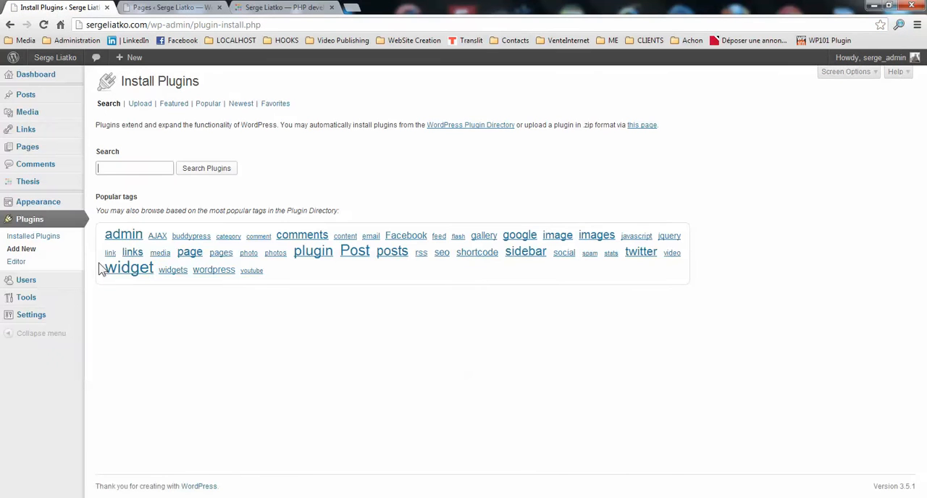
{"action": "left_click", "coordinate": [133, 168]}
{"action": "type", "text": "woocommerce"}
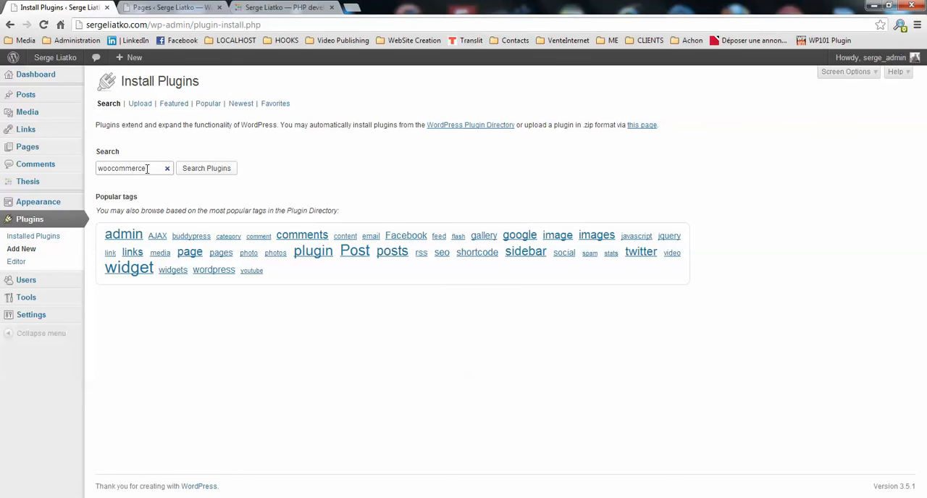
{"action": "mouse_move", "coordinate": [209, 178]}
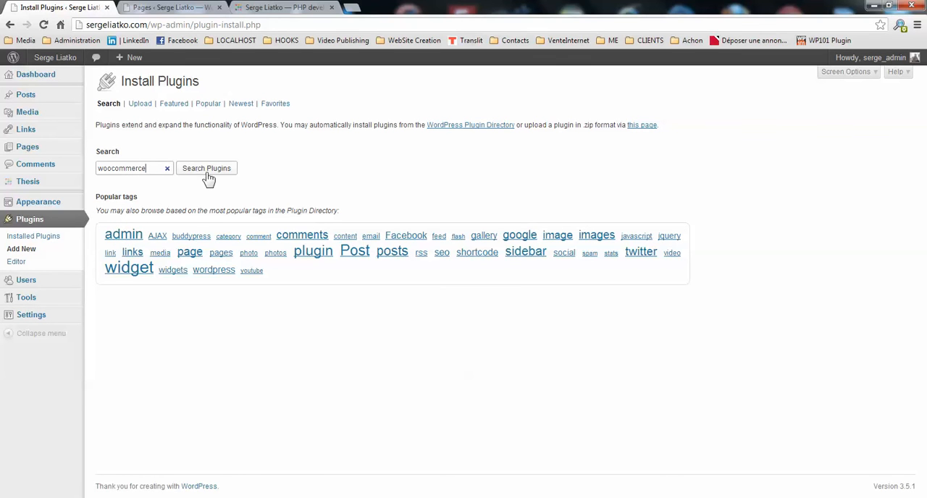
{"action": "left_click", "coordinate": [205, 168]}
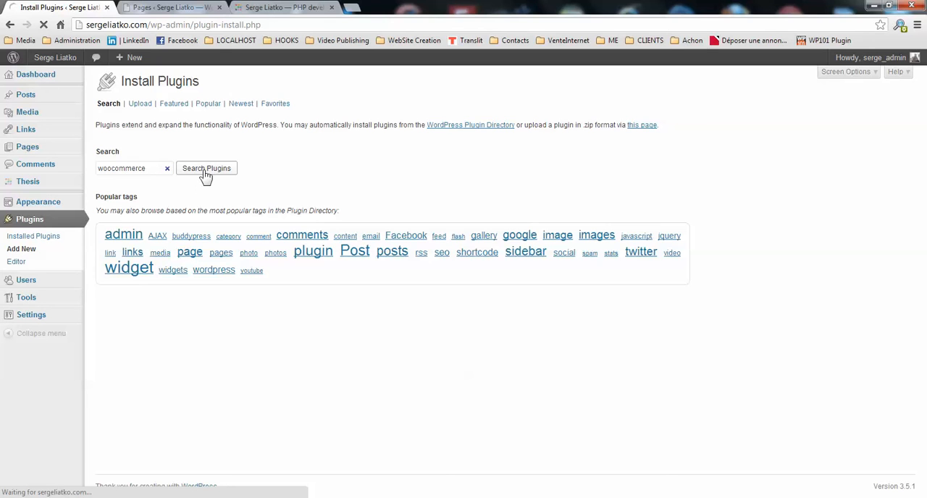
{"action": "left_click", "coordinate": [206, 168]}
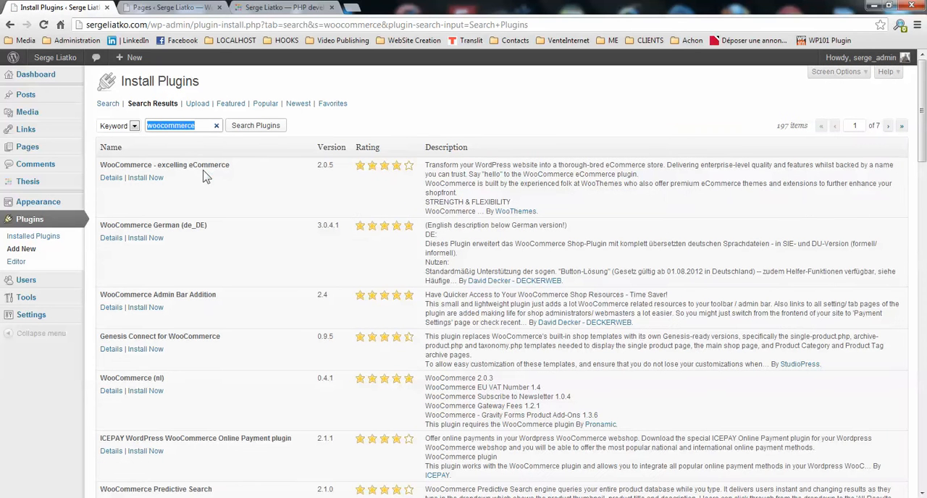
{"action": "mouse_move", "coordinate": [379, 182]}
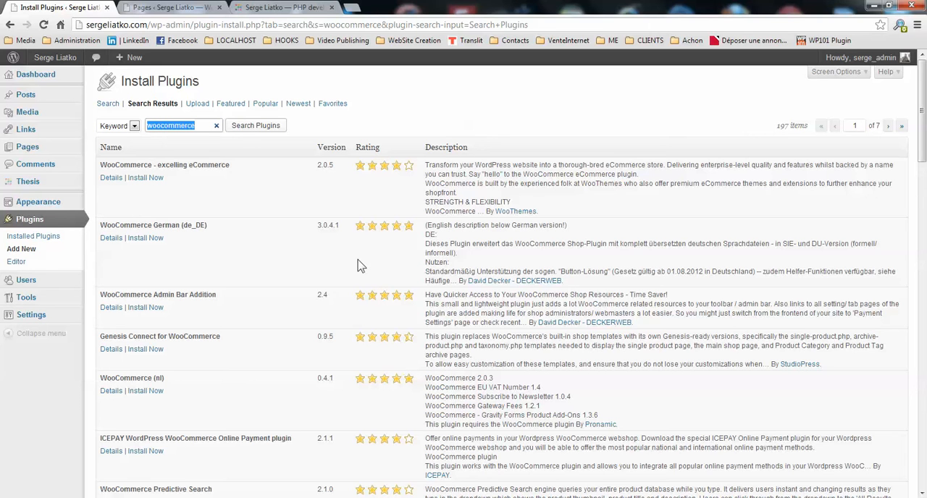
{"action": "mouse_move", "coordinate": [235, 169]}
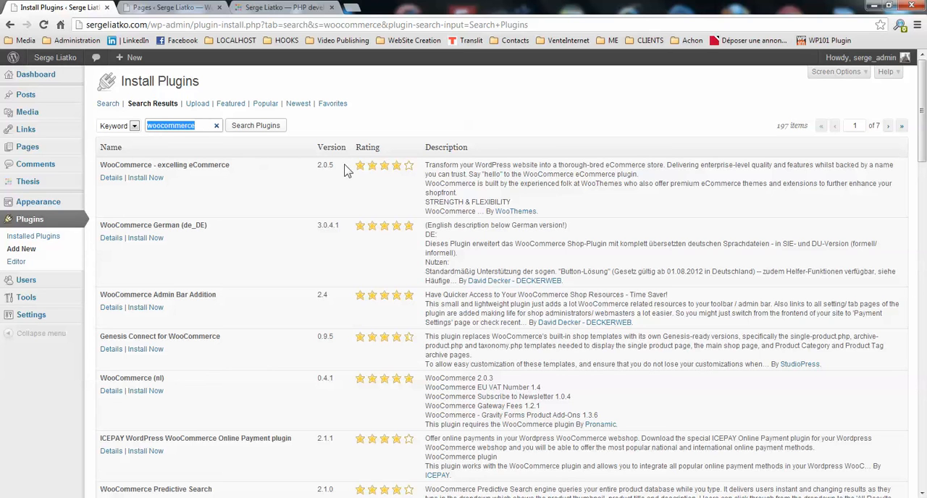
{"action": "mouse_move", "coordinate": [110, 179]}
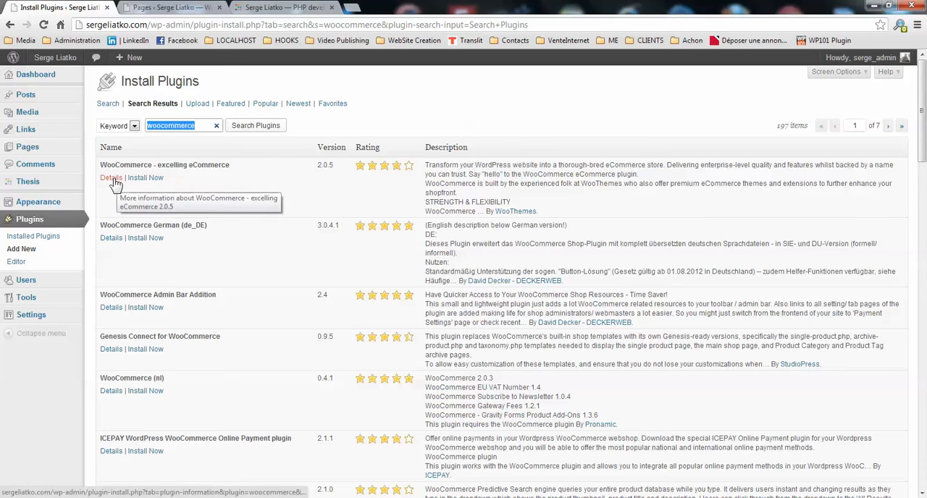
- Review the WooCommerce 2.0.5 plugin details and return to the search results
{"action": "left_click", "coordinate": [110, 178]}
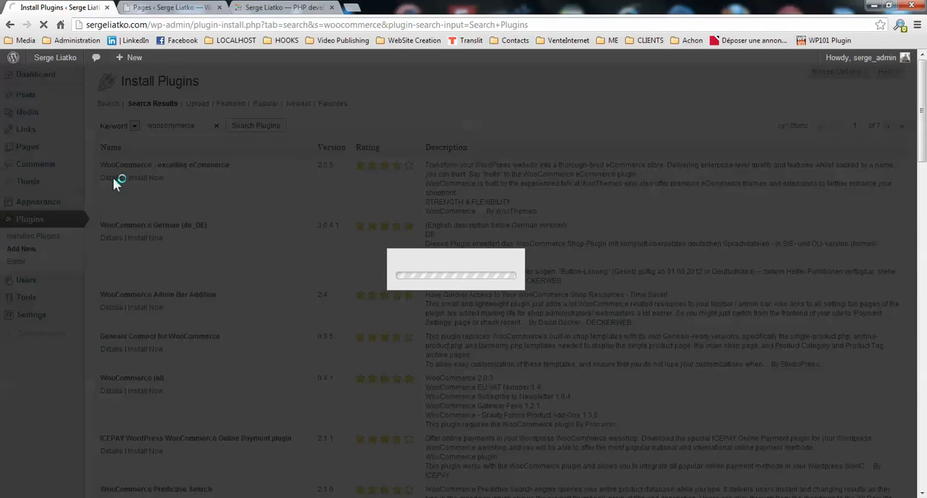
{"action": "left_click", "coordinate": [110, 179]}
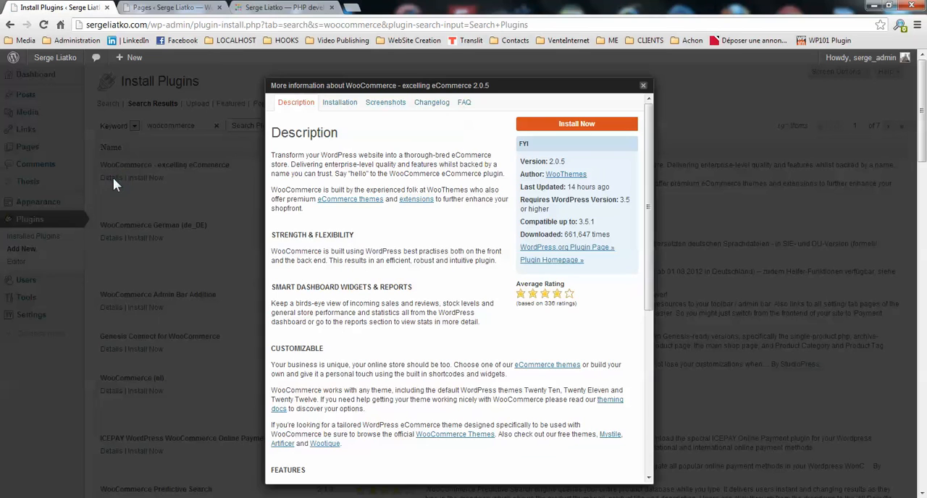
{"action": "left_click", "coordinate": [643, 86]}
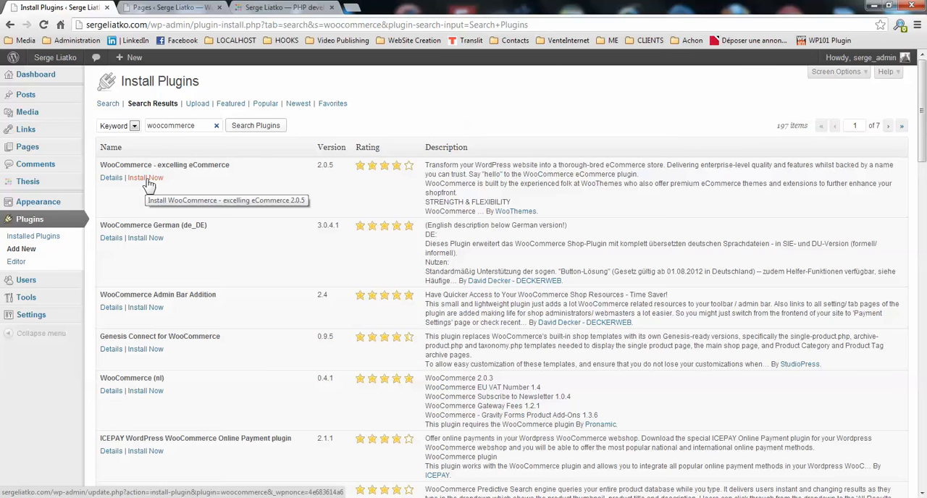
- Install WooCommerce 2.0.5, confirm the install, and activate the plugin
{"action": "left_click", "coordinate": [144, 178]}
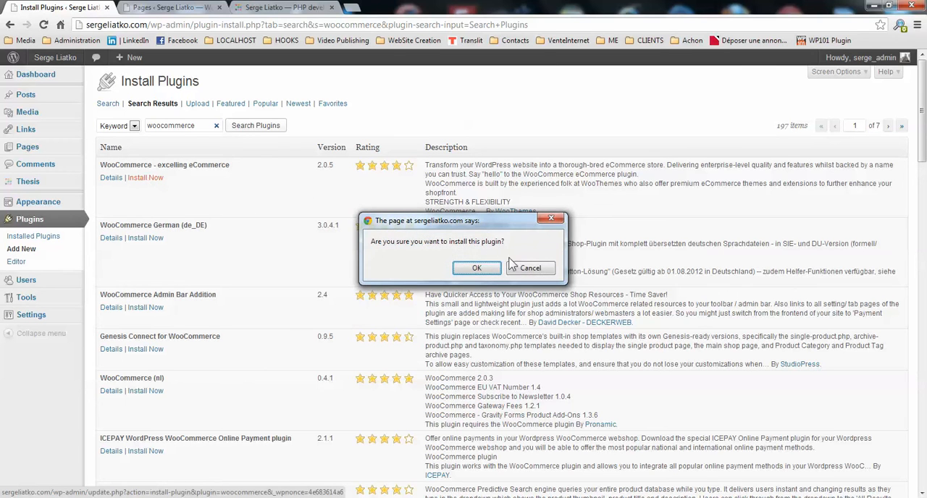
{"action": "left_click", "coordinate": [477, 266]}
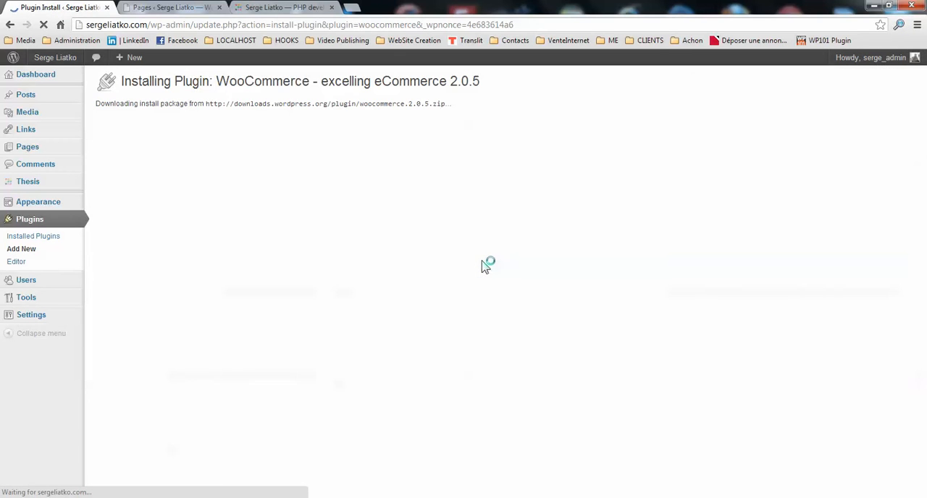
{"action": "mouse_move", "coordinate": [333, 142]}
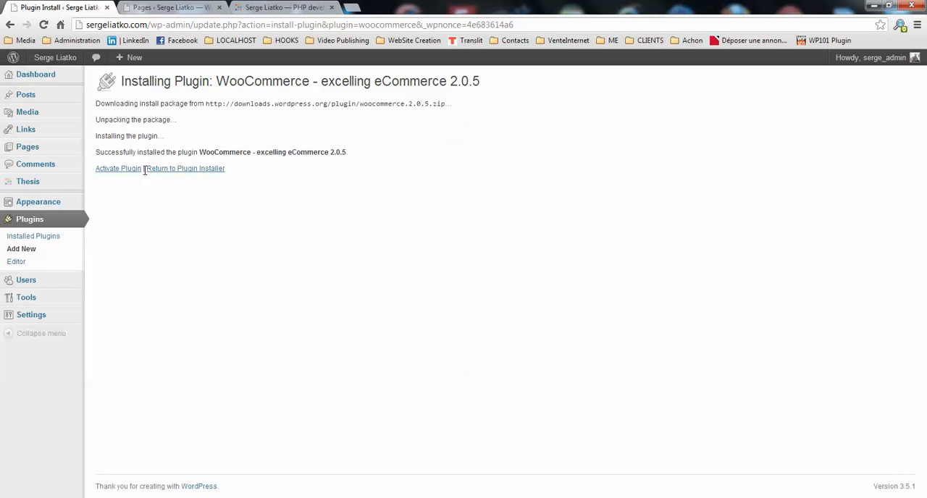
{"action": "mouse_move", "coordinate": [119, 168]}
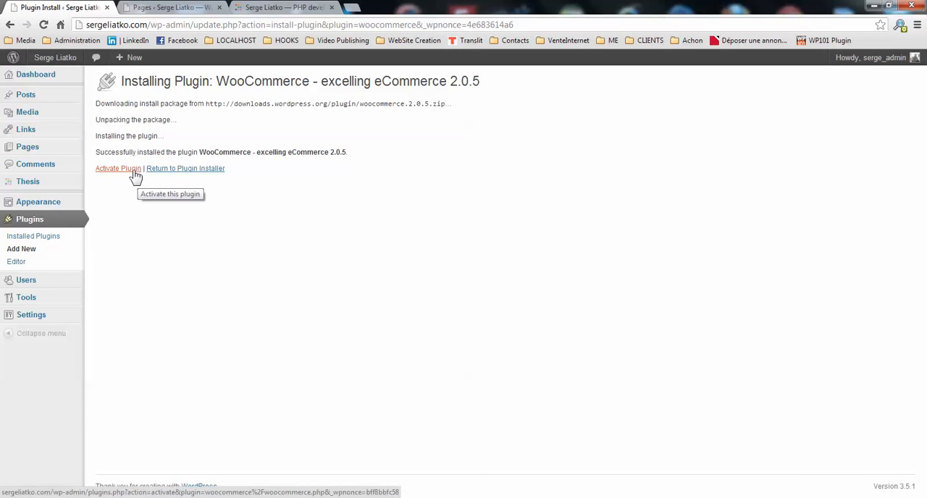
{"action": "left_click", "coordinate": [119, 168]}
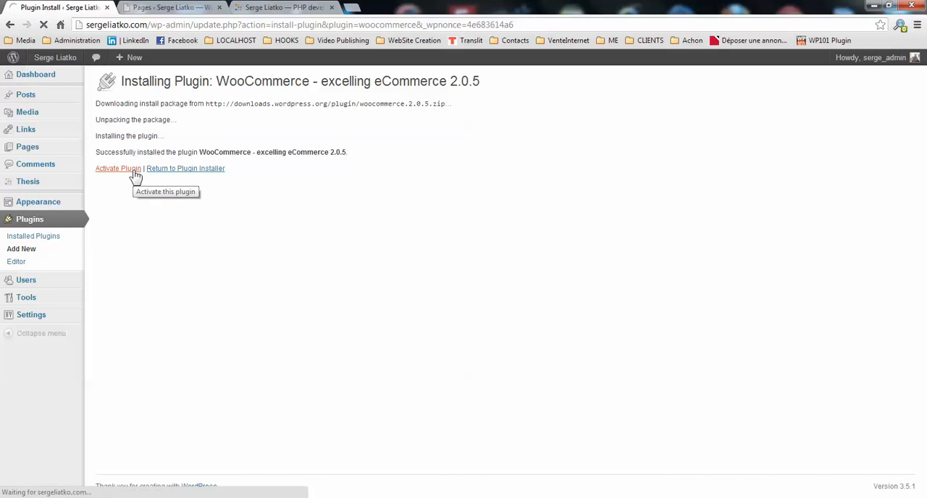
{"action": "left_click", "coordinate": [119, 169]}
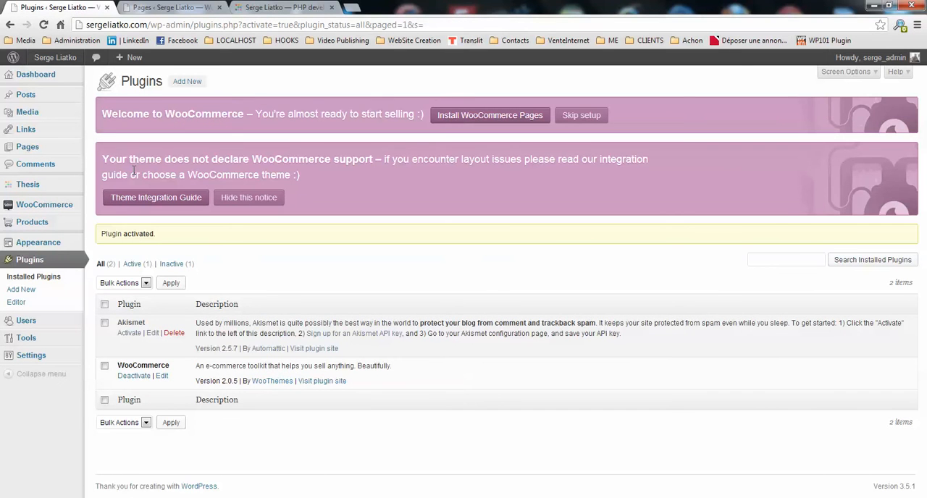
{"action": "mouse_move", "coordinate": [317, 199]}
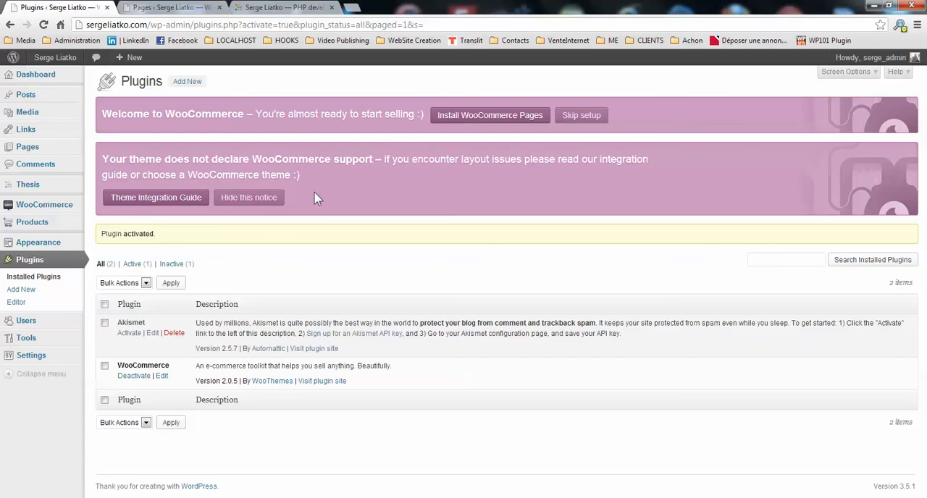
{"action": "mouse_move", "coordinate": [342, 199]}
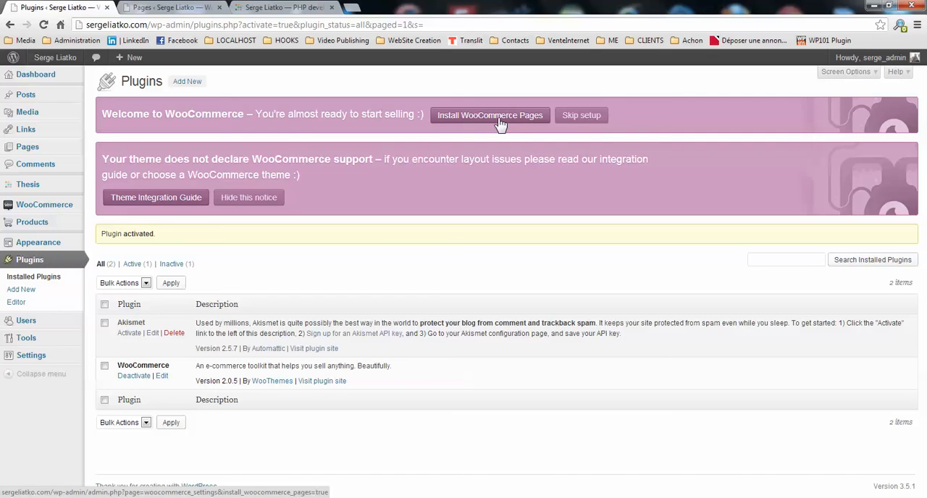
{"action": "mouse_move", "coordinate": [136, 209]}
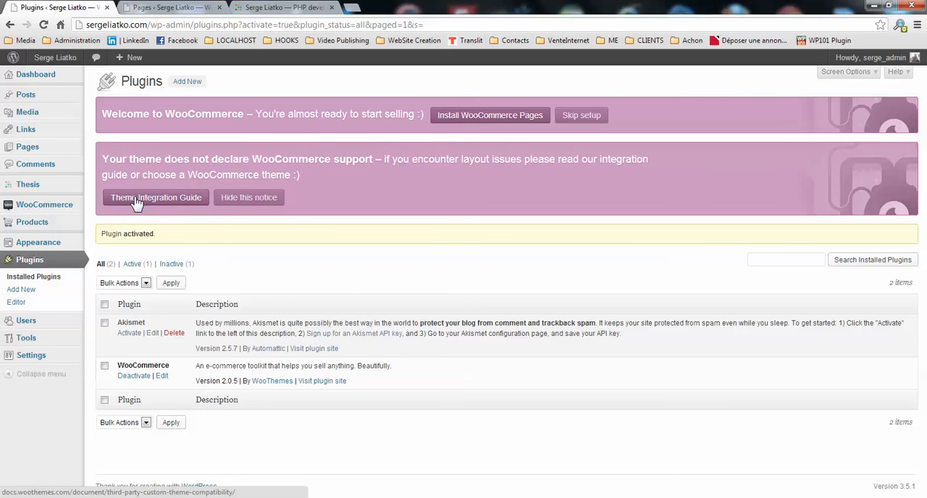
{"action": "mouse_move", "coordinate": [142, 203]}
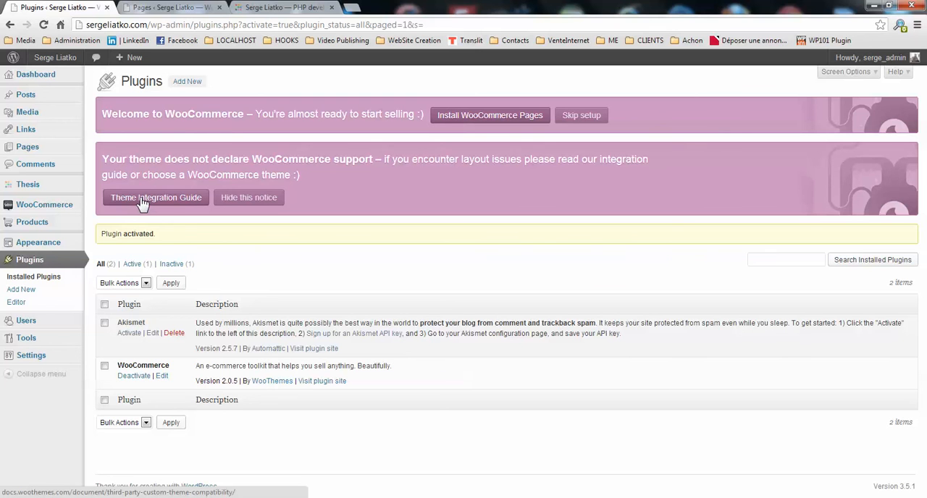
{"action": "mouse_move", "coordinate": [206, 210]}
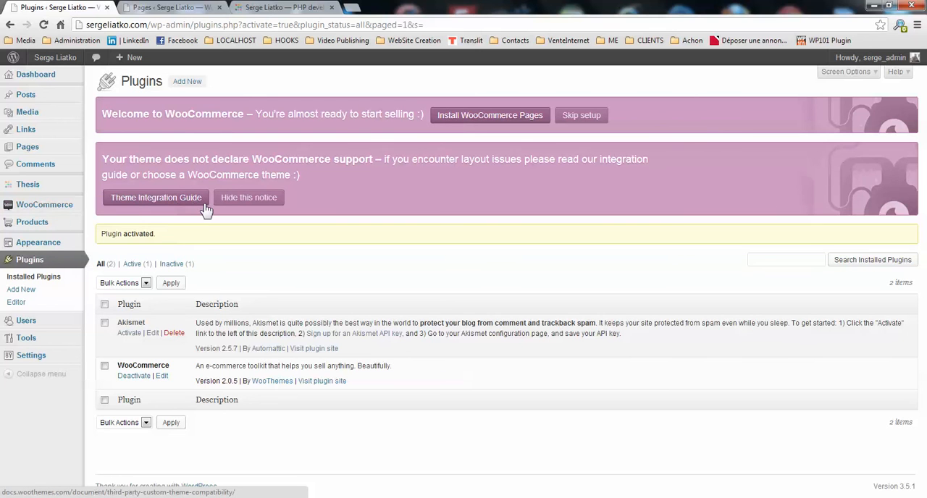
{"action": "mouse_move", "coordinate": [371, 185]}
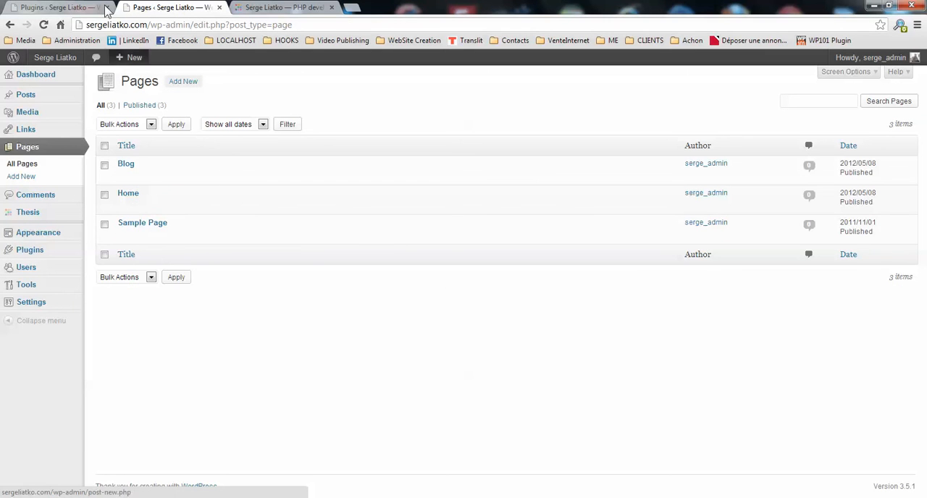
- Install the WooCommerce store pages (Cart, Checkout, My Account, Shop) from the welcome notice
{"action": "left_click", "coordinate": [51, 9]}
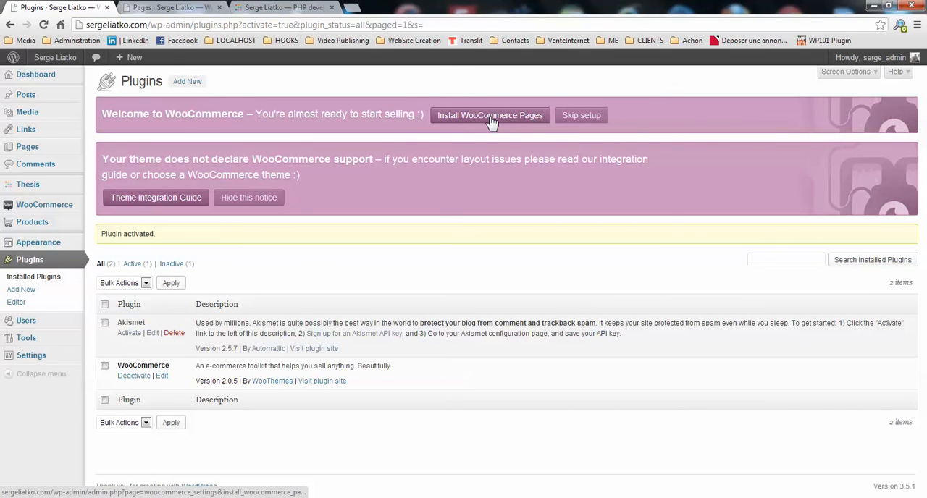
{"action": "left_click", "coordinate": [490, 116]}
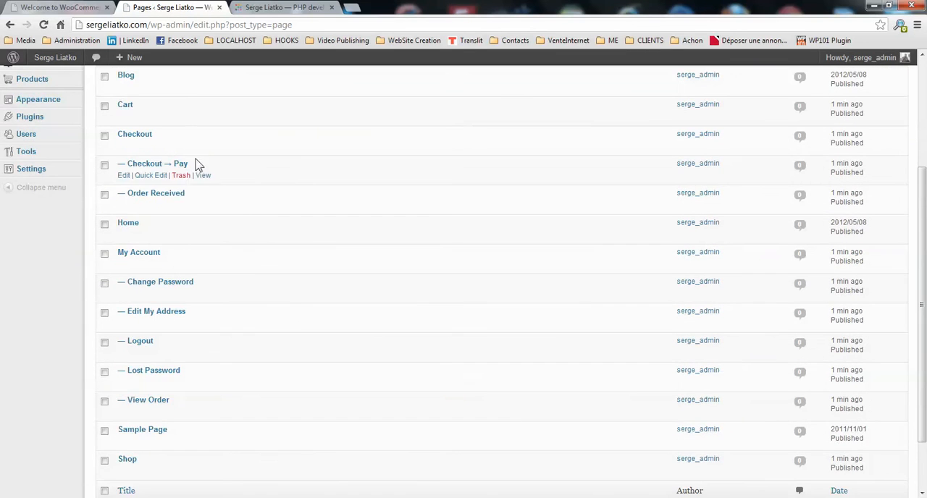
{"action": "scroll", "scroll_direction": "down", "scroll_amount": 3}
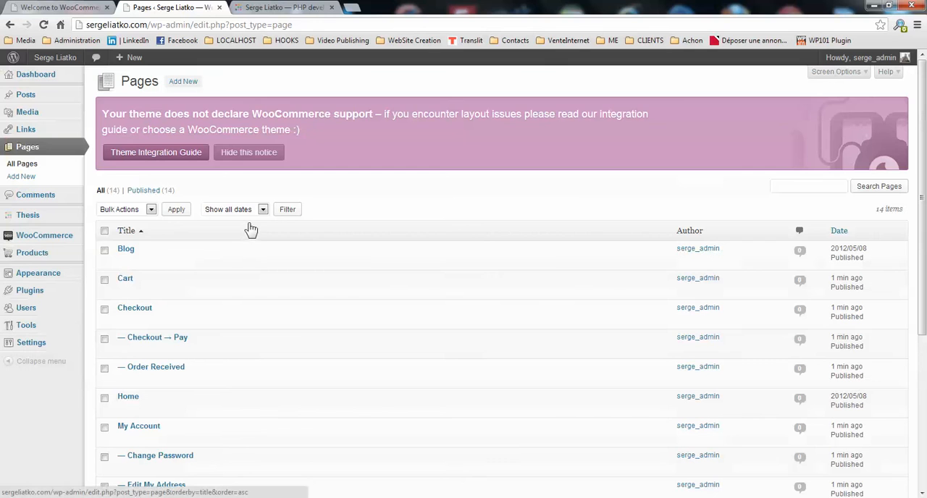
{"action": "mouse_move", "coordinate": [84, 230]}
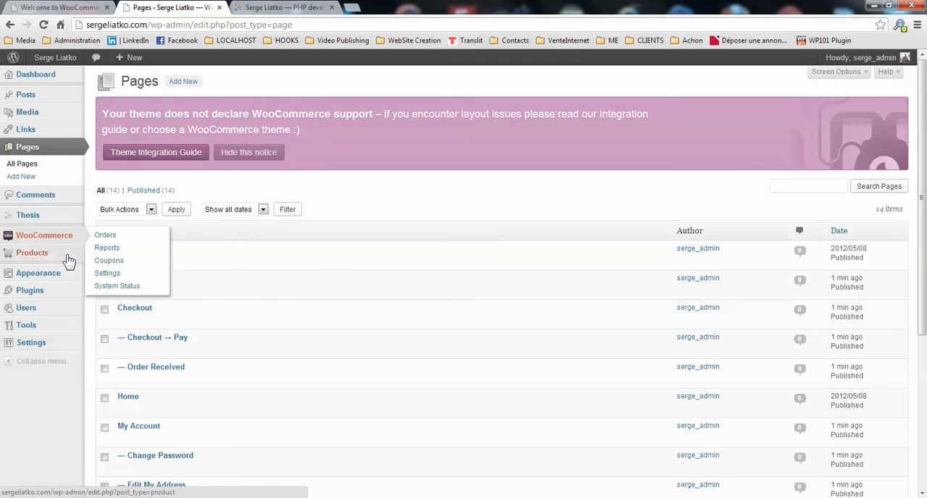
{"action": "mouse_move", "coordinate": [32, 252]}
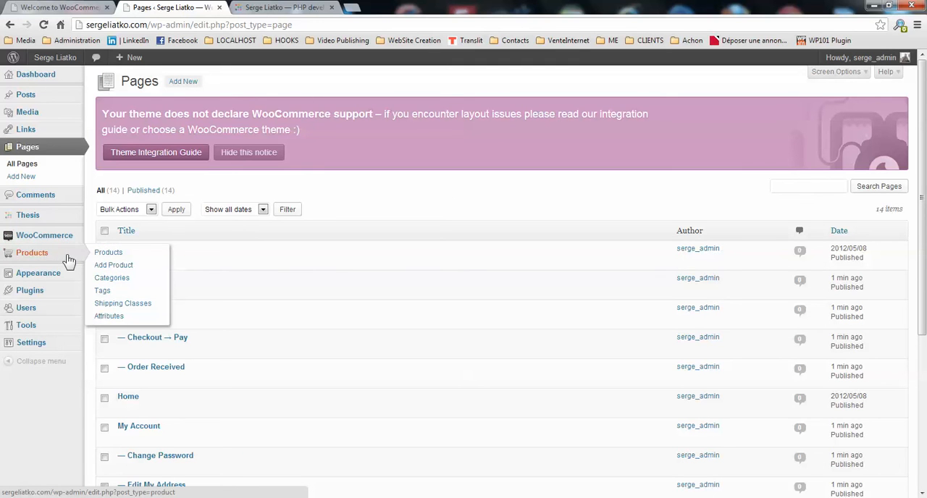
{"action": "mouse_move", "coordinate": [72, 257]}
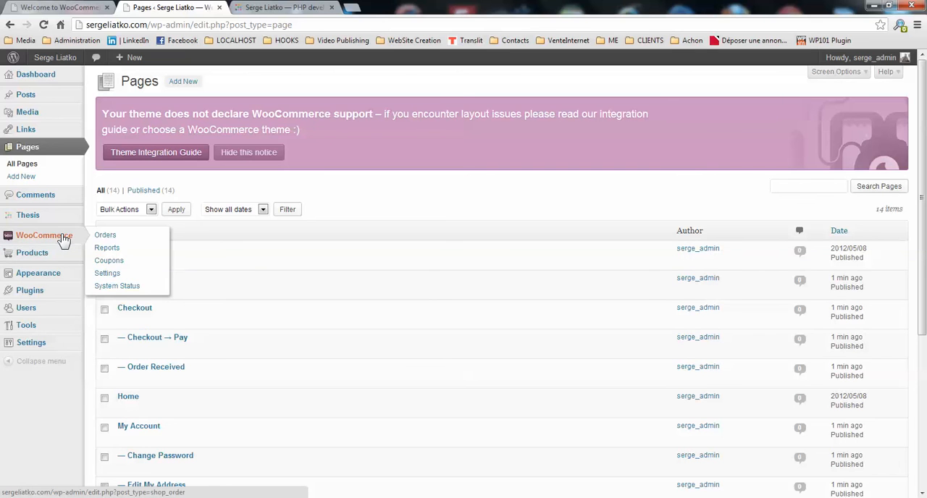
{"action": "mouse_move", "coordinate": [356, 304]}
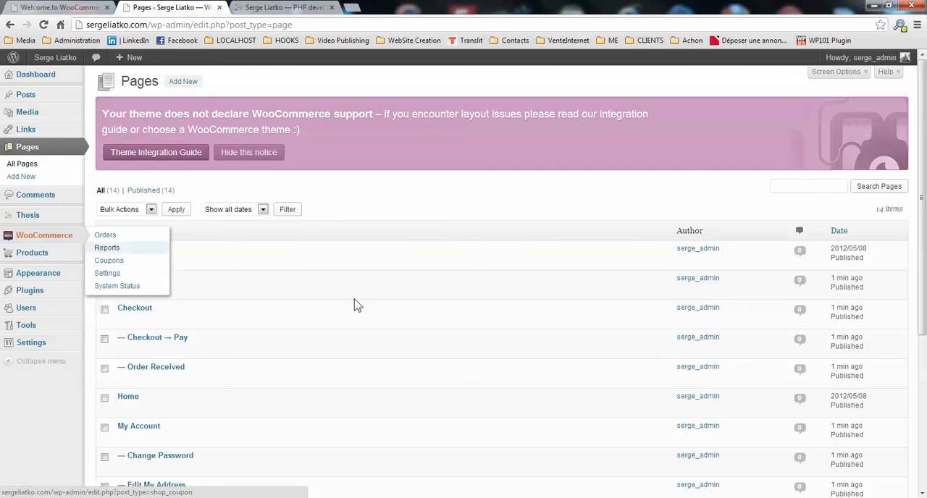